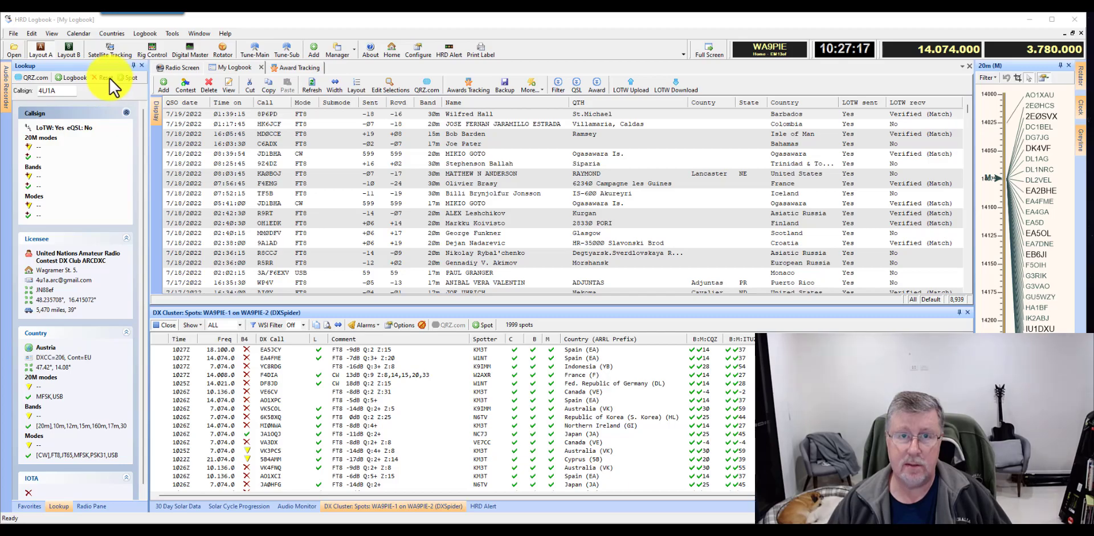
# Show the FTDX-101D-MP radio pane and toggle the Tune-Main scale on and off
pyautogui.click(91, 506)
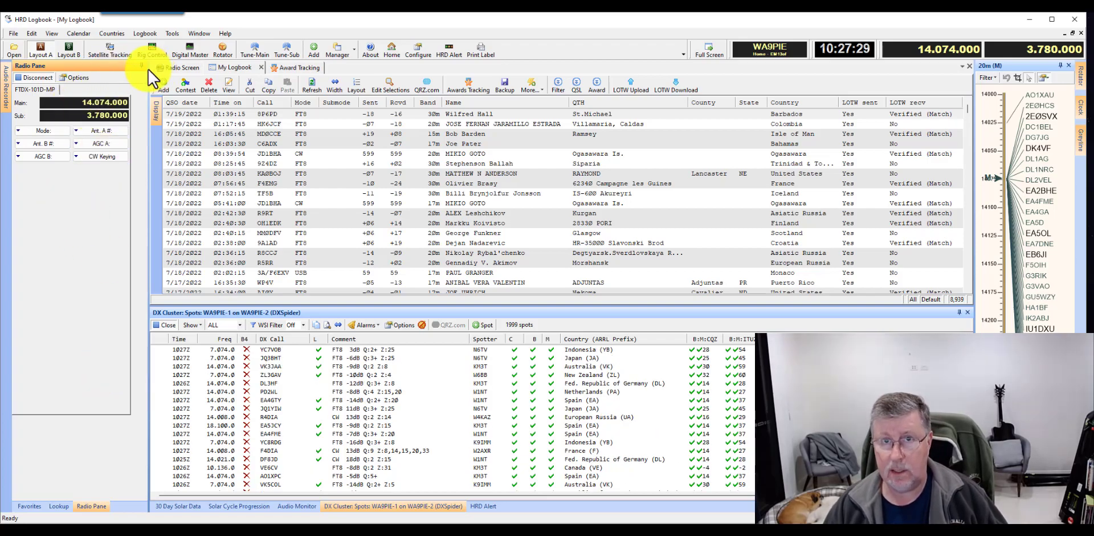
pyautogui.click(254, 50)
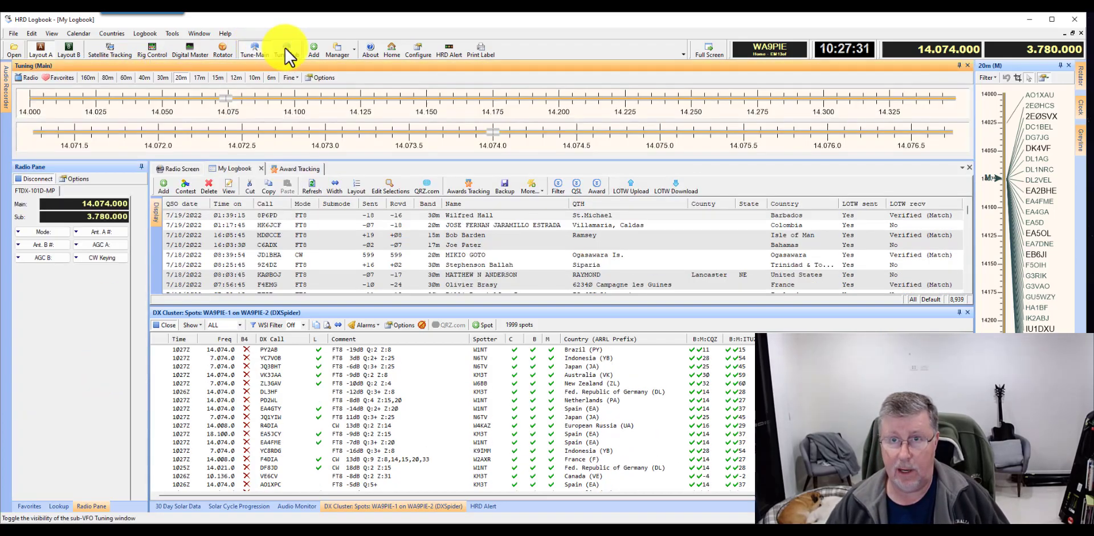
pyautogui.click(253, 49)
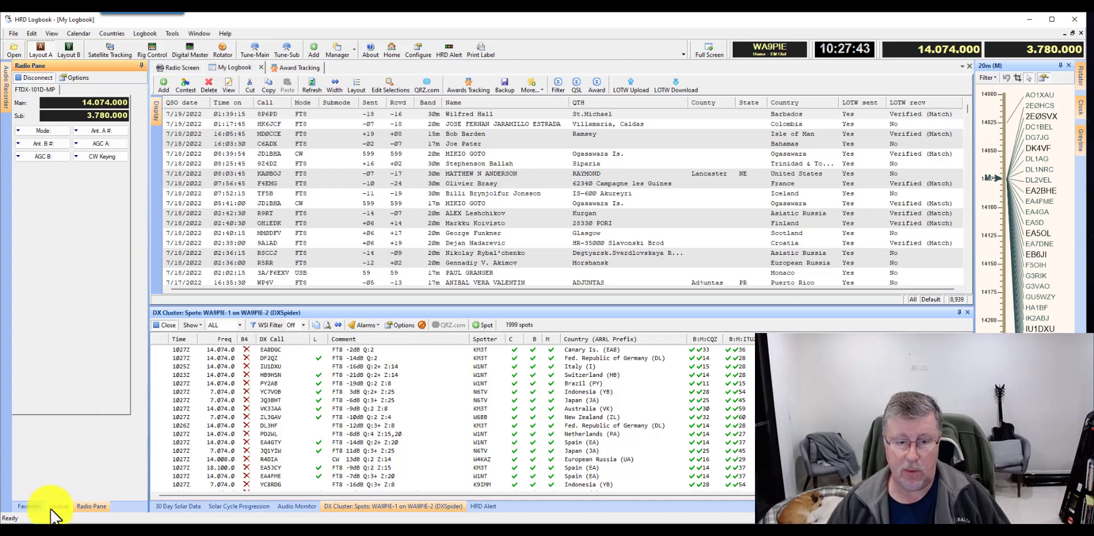
# Return to the lookup pane and fetch details for the VK3FS DX cluster spot
pyautogui.click(58, 506)
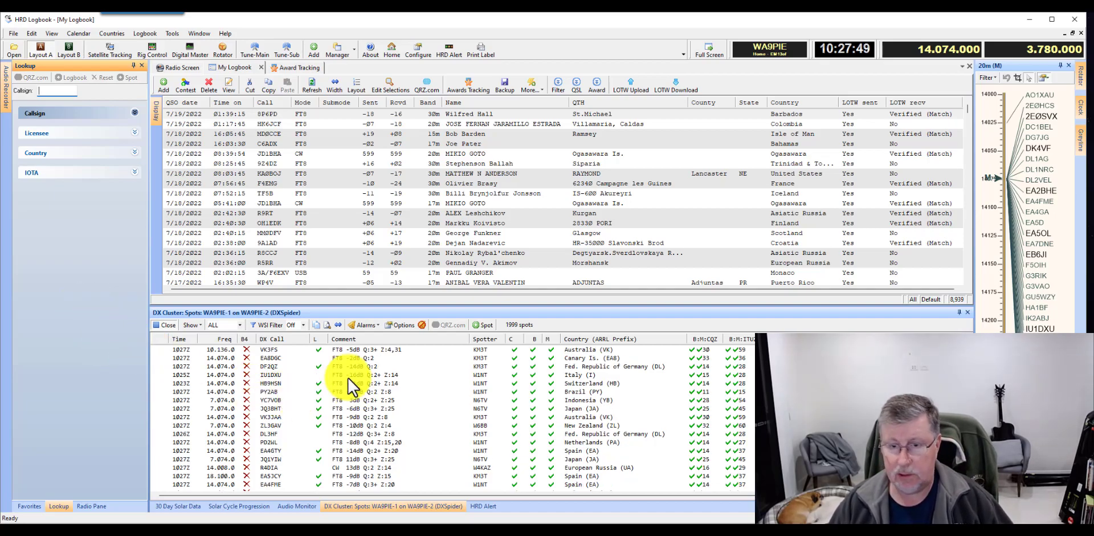
pyautogui.click(269, 357)
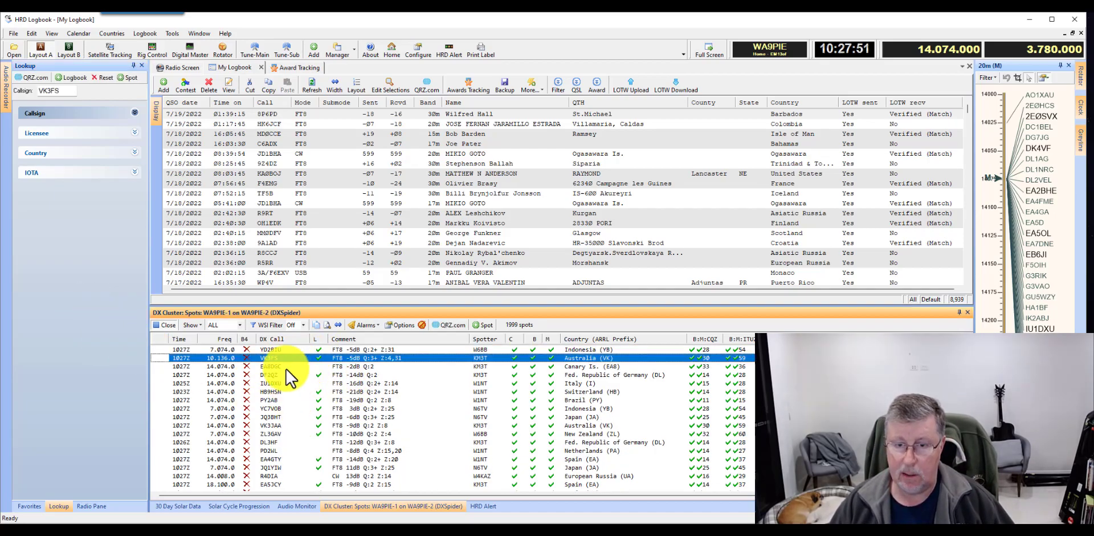
pyautogui.click(269, 357)
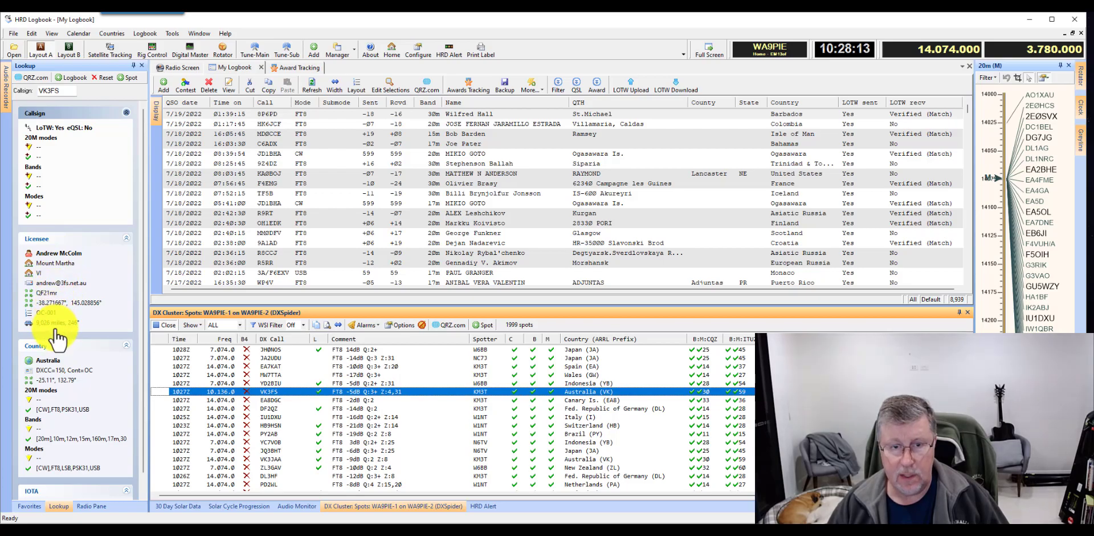
pyautogui.moveTo(104, 251)
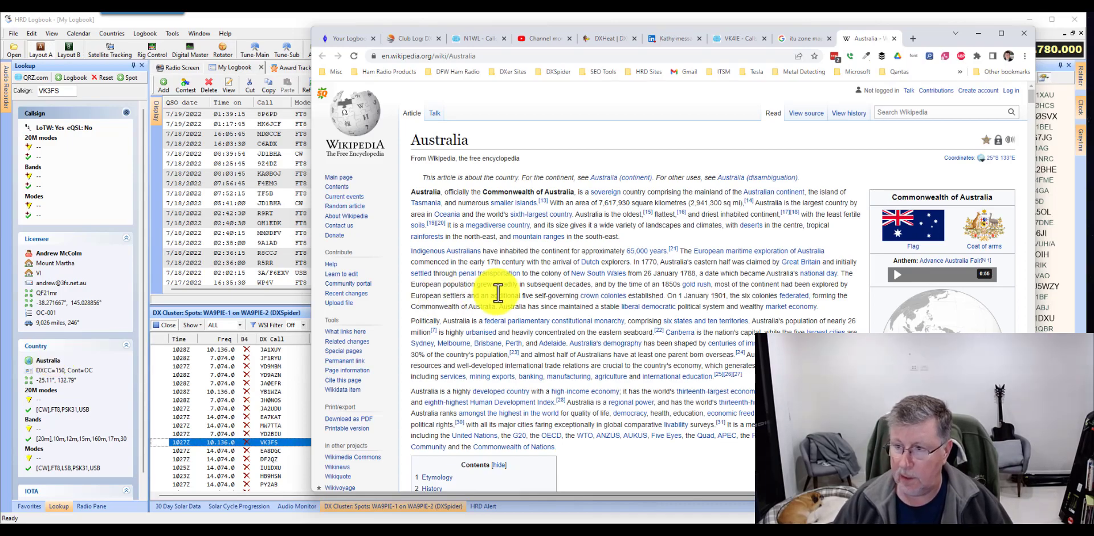
# Scroll through the Wikipedia country articles for Australia and Wales
pyautogui.scroll(-3)
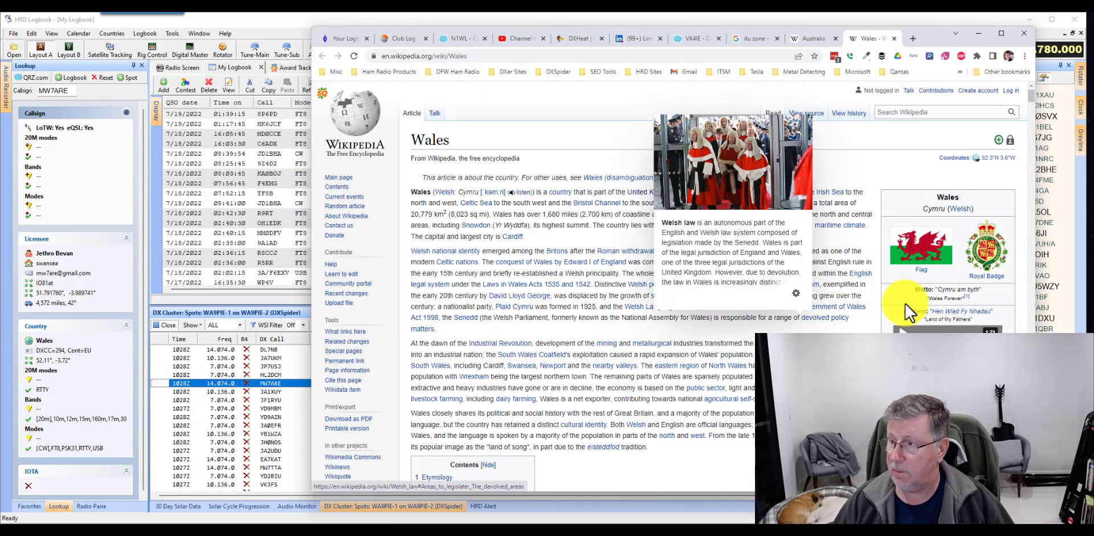
pyautogui.scroll(-3)
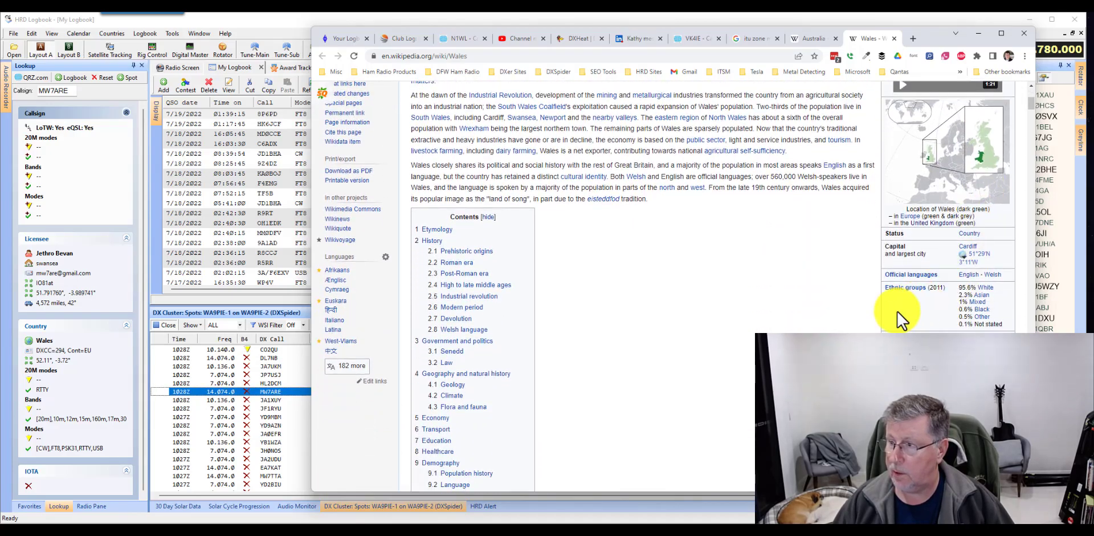
pyautogui.scroll(-3)
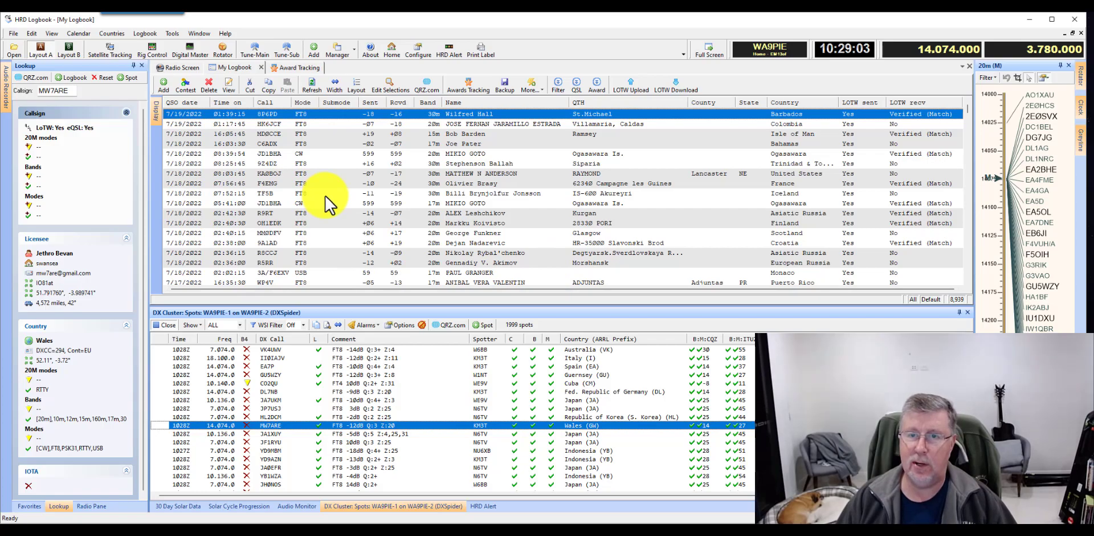
# Send all selected logbook QSOs to Google Earth via Lookup > Google Earth
pyautogui.scroll(-3)
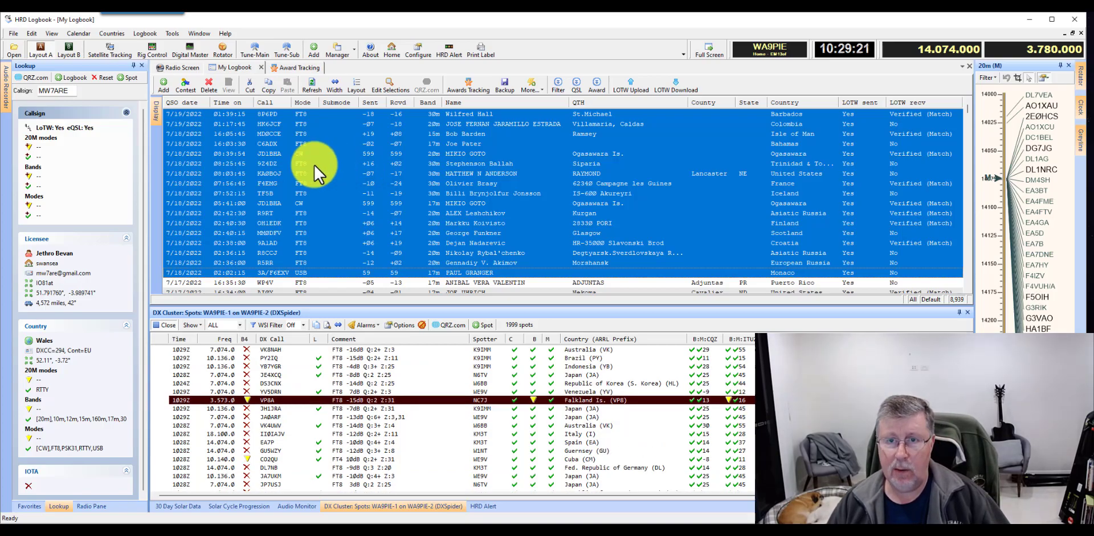
pyautogui.rightClick(317, 171)
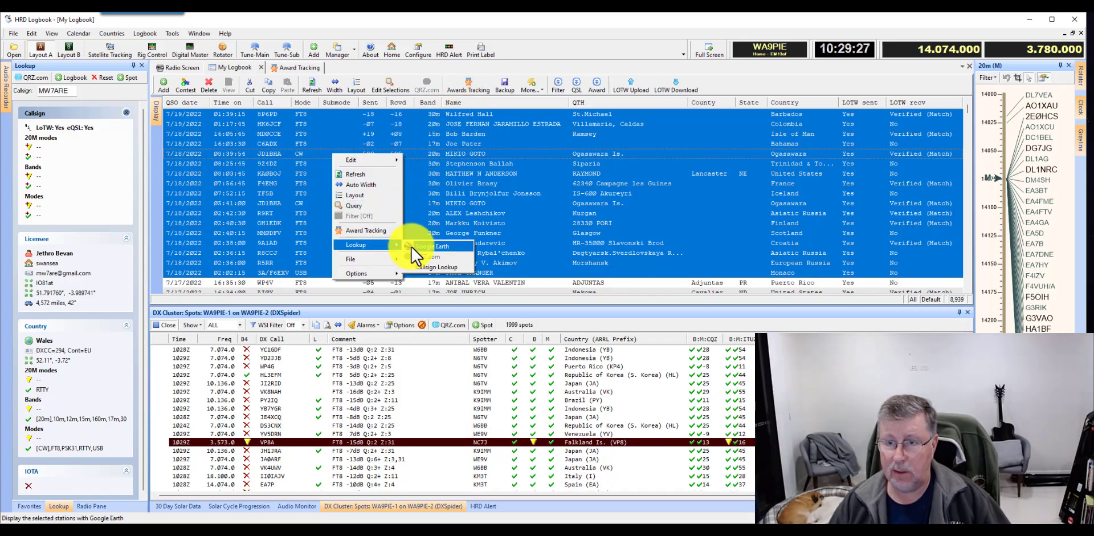
pyautogui.click(442, 245)
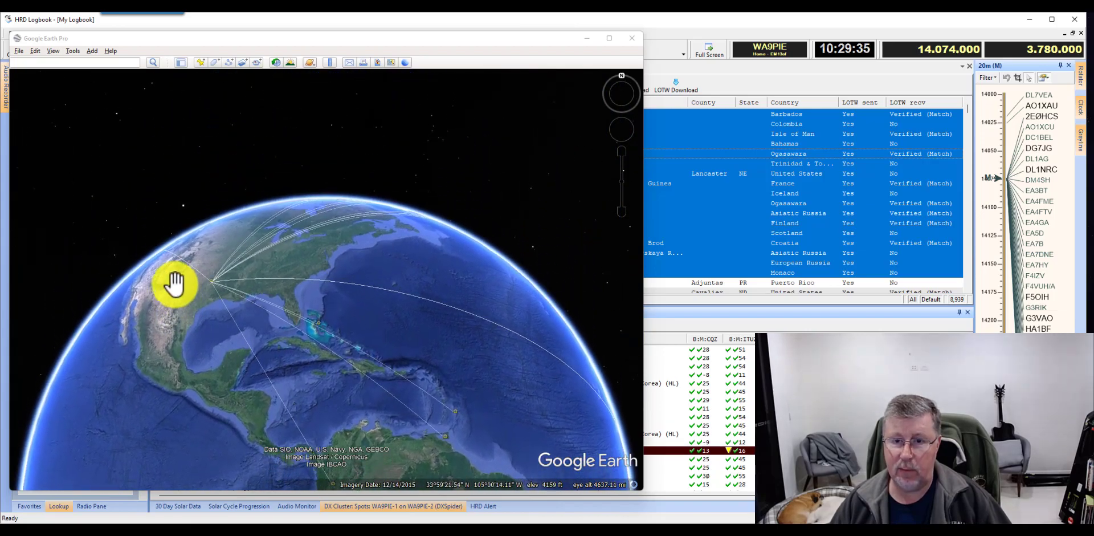
# Rotate the globe from North America across Europe, South America and the Pacific, then close it
pyautogui.moveTo(175, 285); pyautogui.dragTo(230, 397)
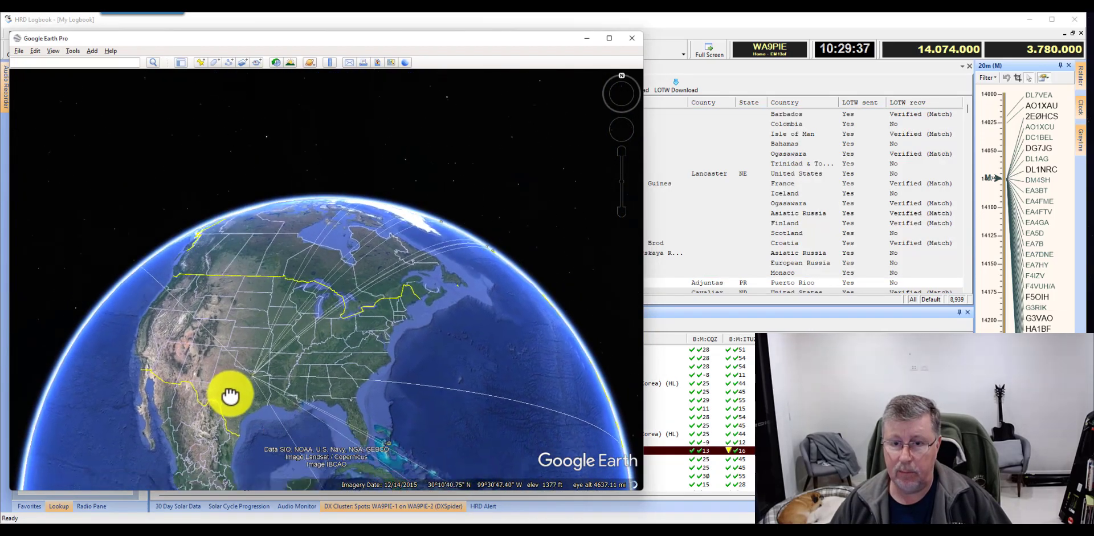
pyautogui.moveTo(230, 394); pyautogui.dragTo(444, 310)
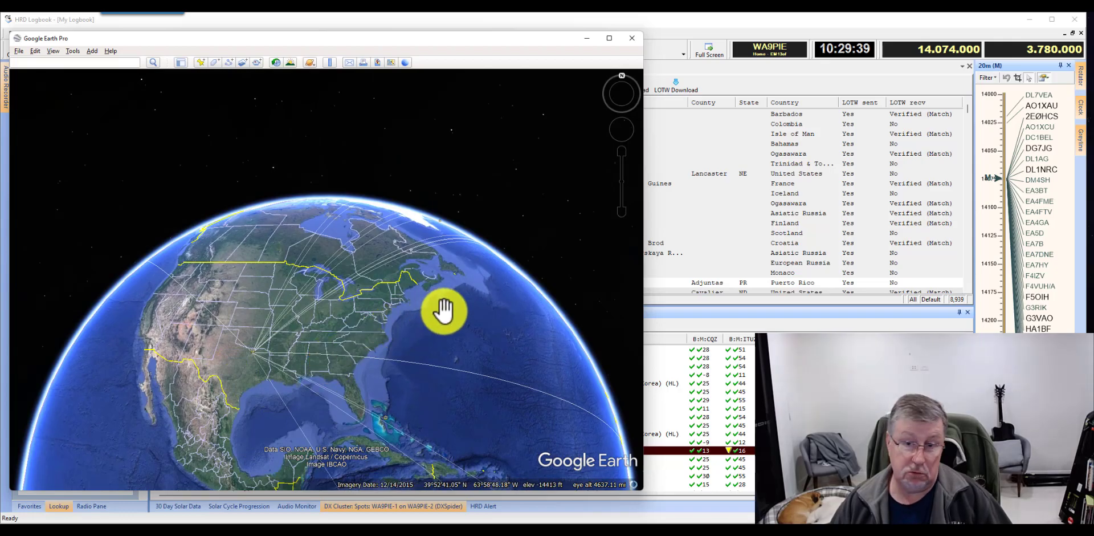
pyautogui.moveTo(443, 310); pyautogui.dragTo(362, 412)
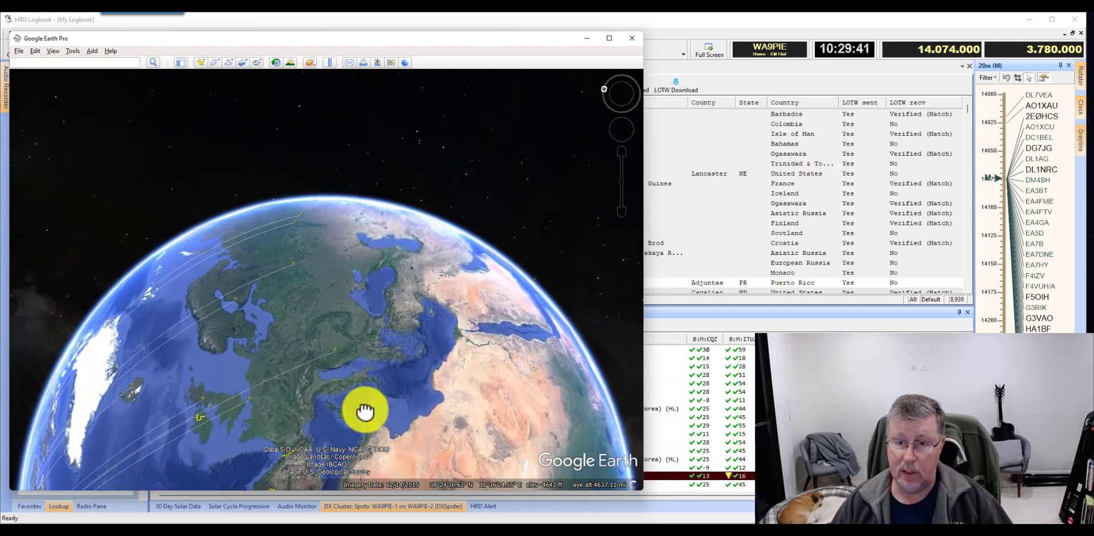
pyautogui.moveTo(362, 411); pyautogui.dragTo(492, 234)
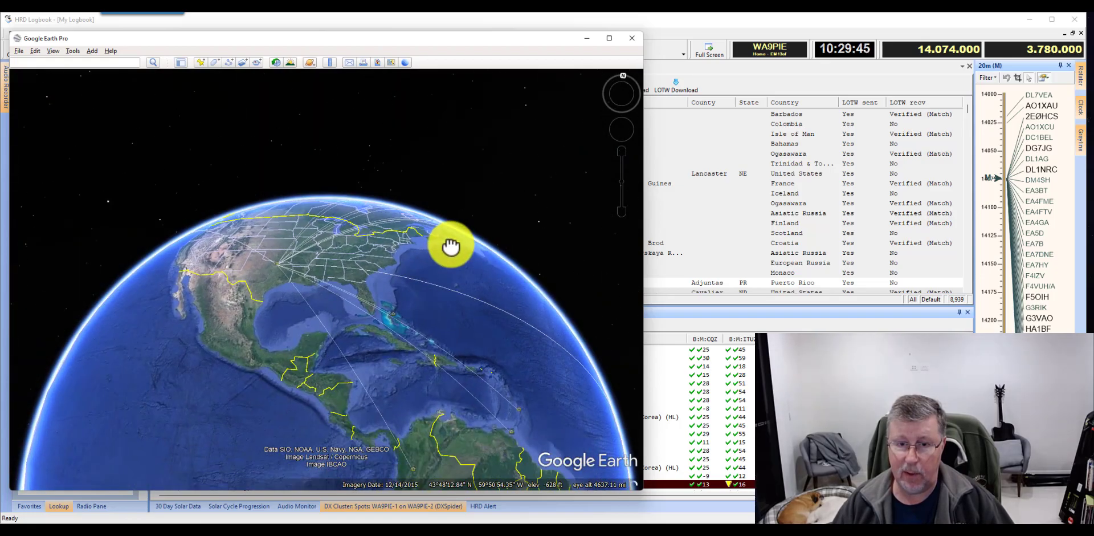
pyautogui.moveTo(450, 245); pyautogui.dragTo(204, 317)
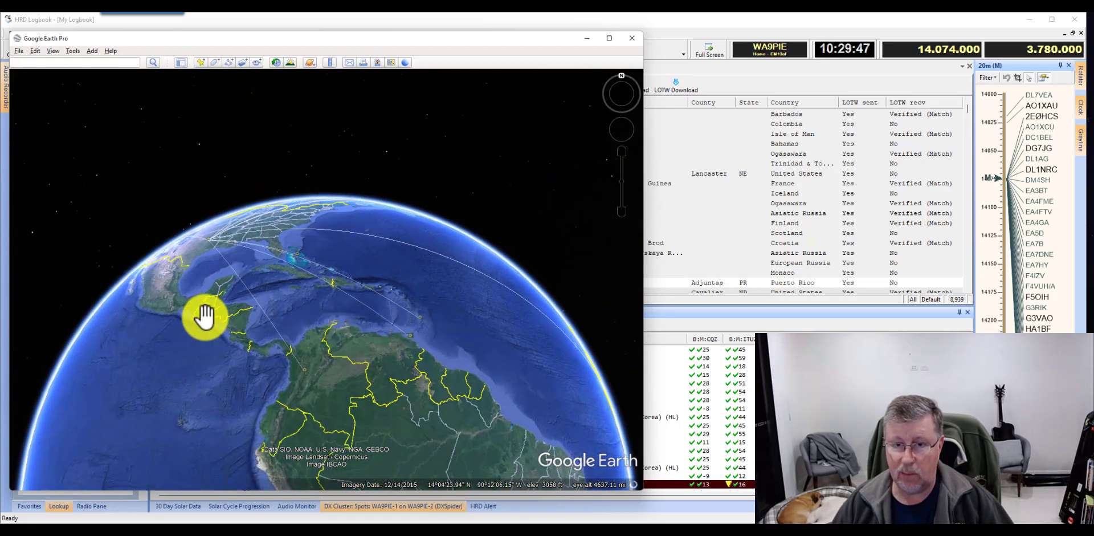
pyautogui.moveTo(203, 317); pyautogui.dragTo(310, 384)
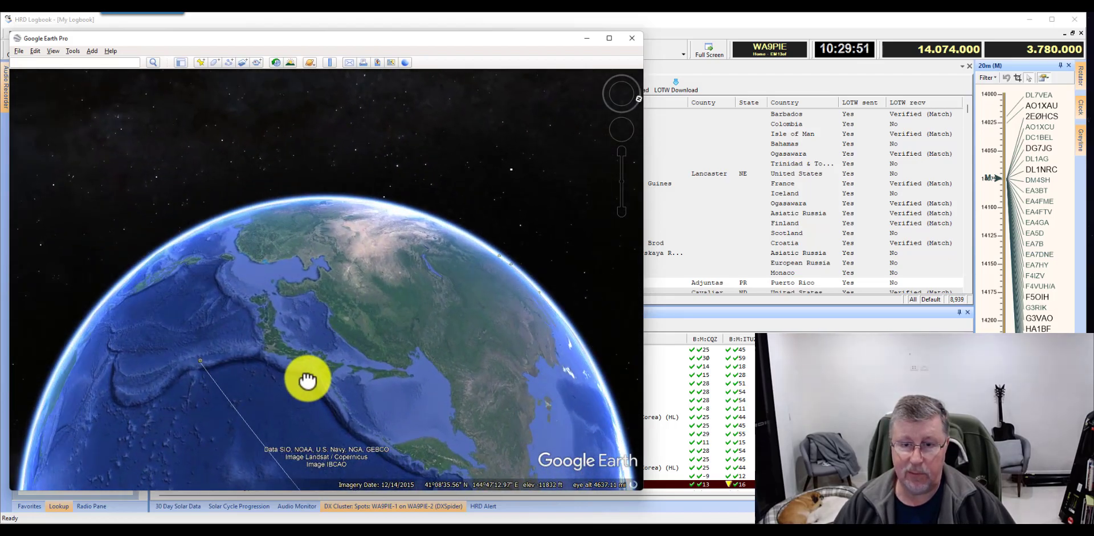
pyautogui.moveTo(309, 380); pyautogui.dragTo(235, 366)
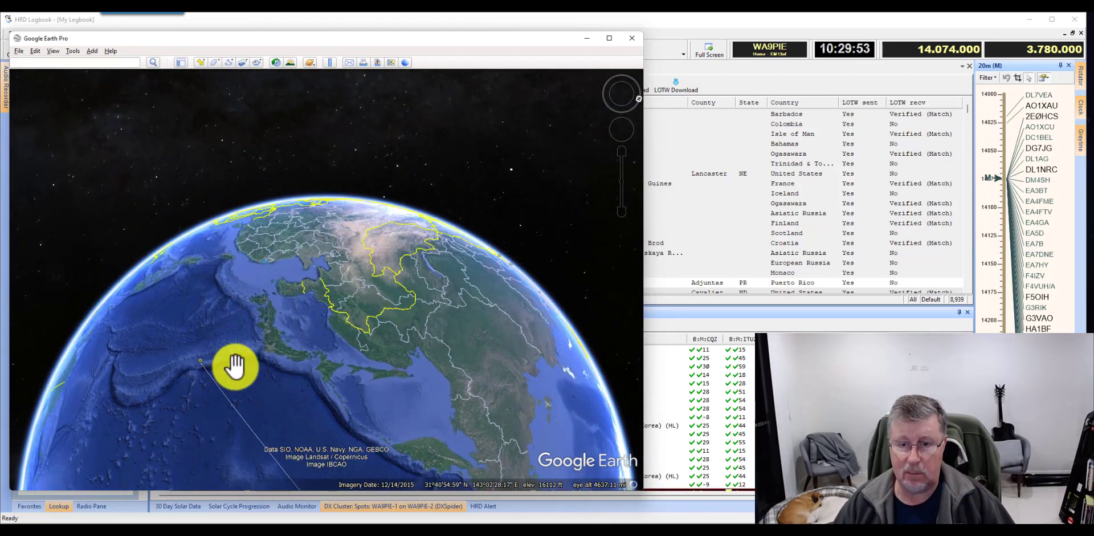
pyautogui.moveTo(234, 368); pyautogui.dragTo(309, 328)
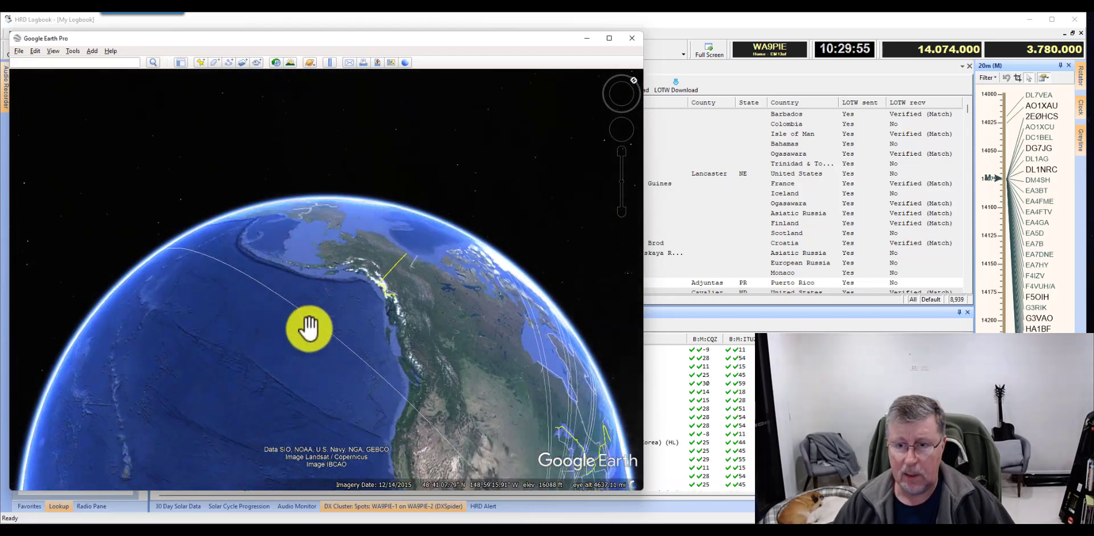
pyautogui.moveTo(309, 328); pyautogui.dragTo(386, 267)
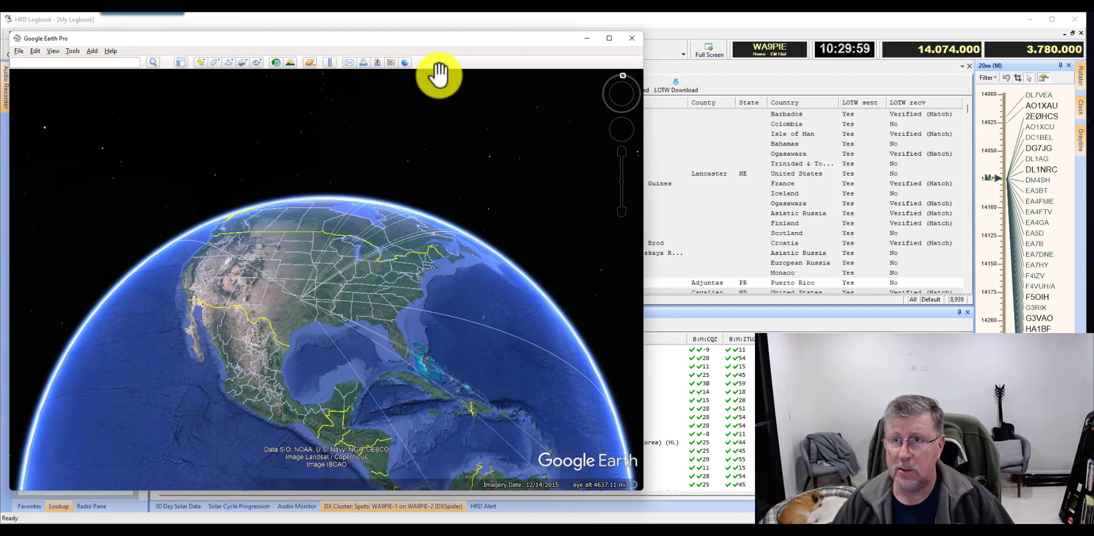
pyautogui.click(631, 38)
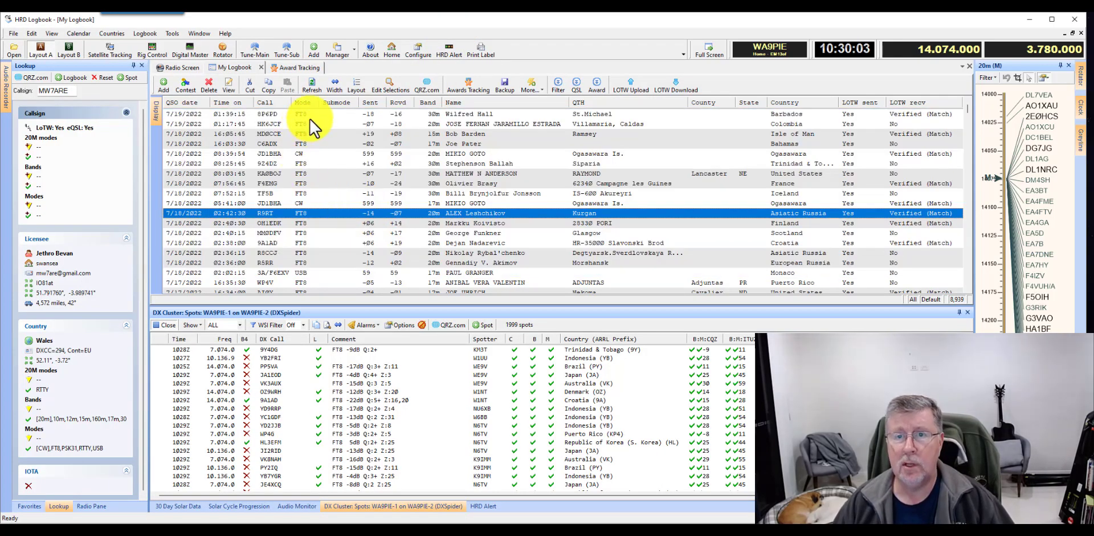
pyautogui.moveTo(303, 162)
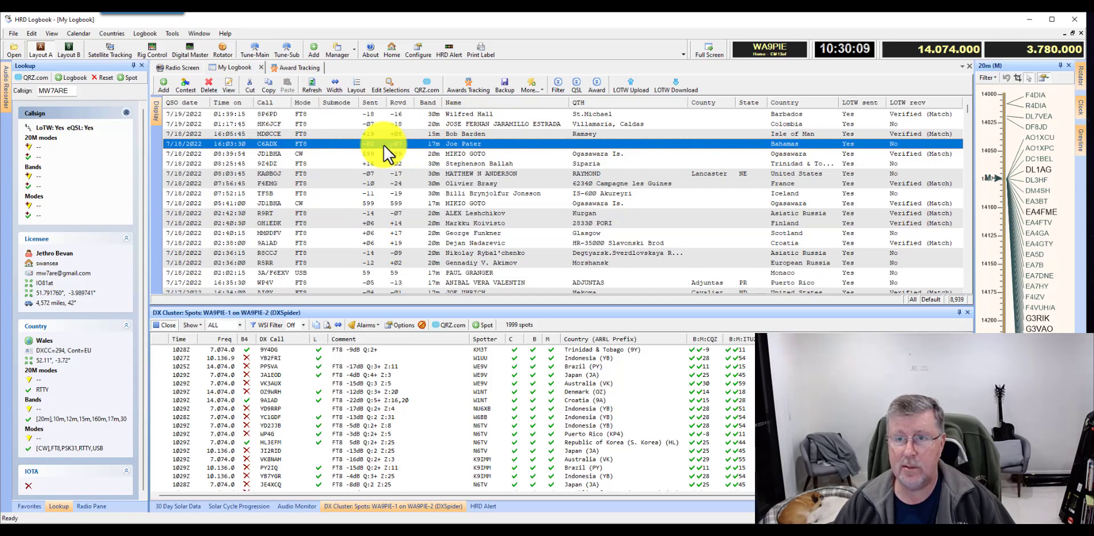
pyautogui.rightClick(387, 143)
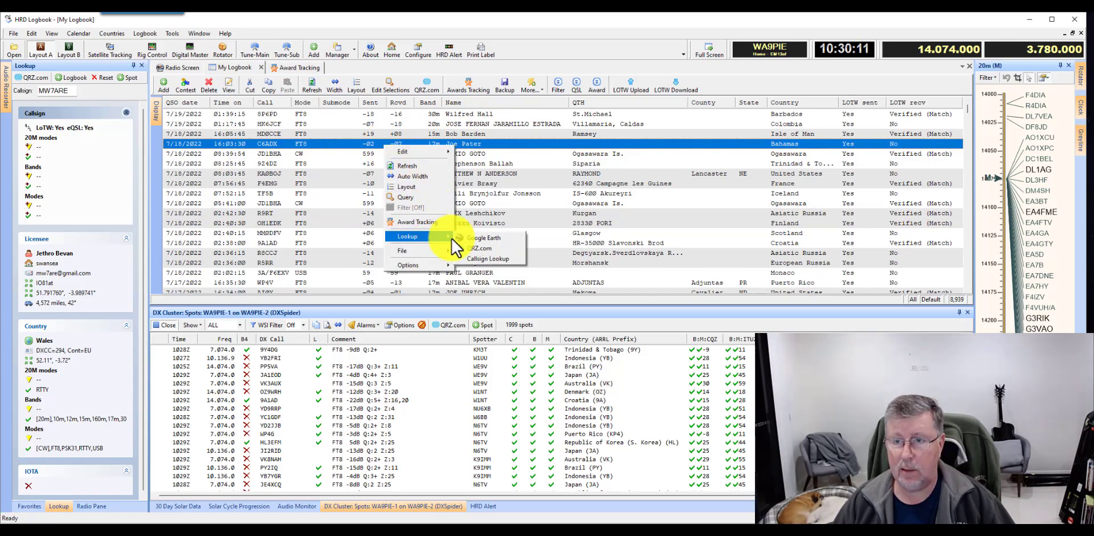
pyautogui.click(484, 237)
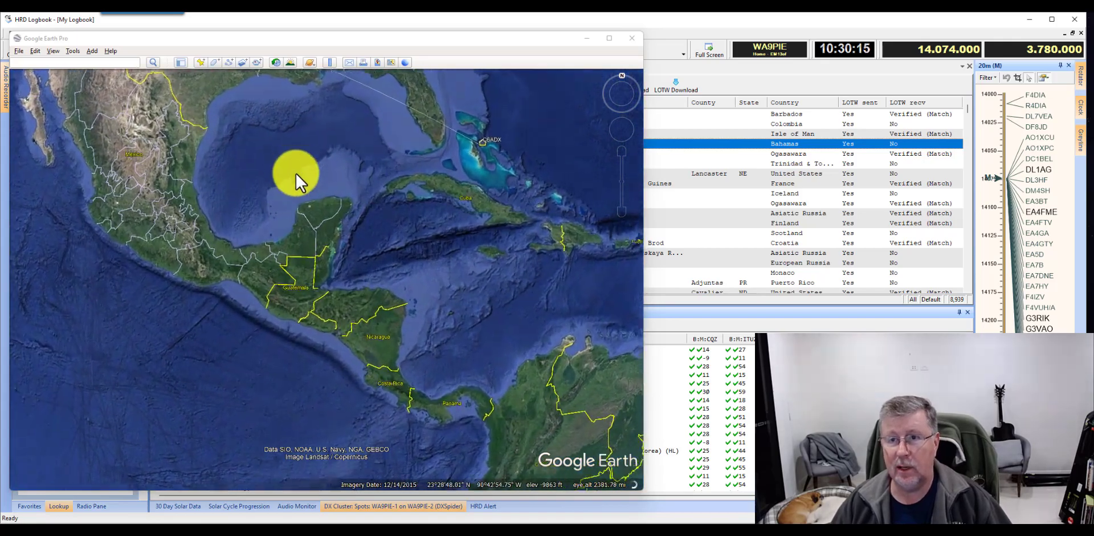
# Pan the map north to the Gulf Coast, then close Google Earth
pyautogui.moveTo(300, 181); pyautogui.dragTo(303, 369)
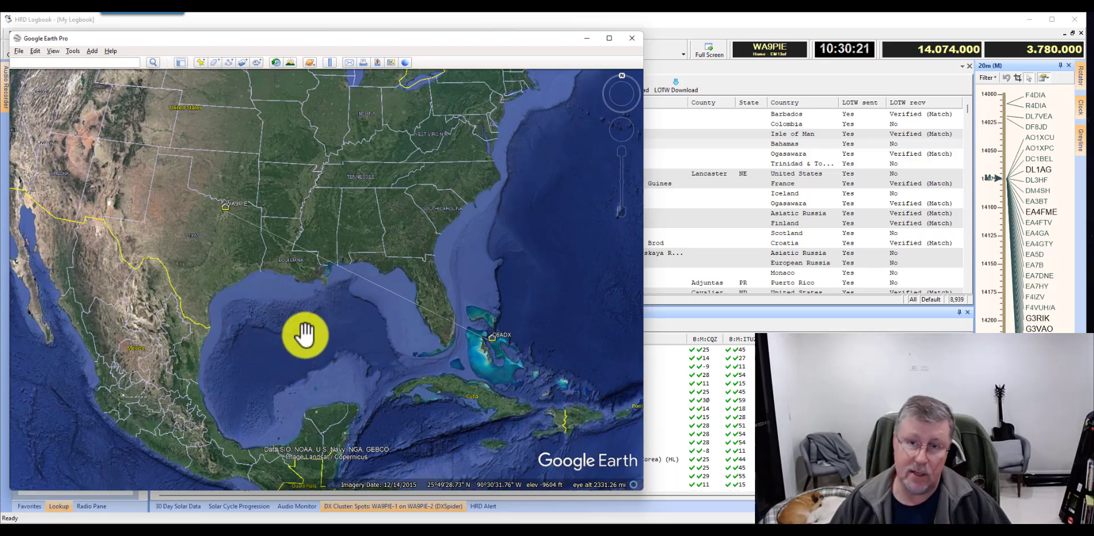
pyautogui.click(631, 37)
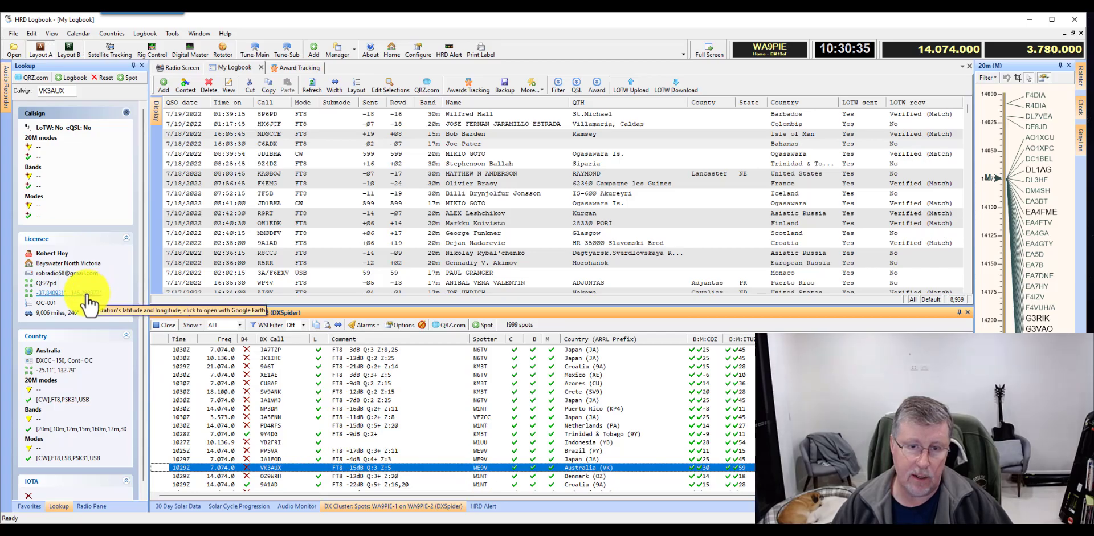
pyautogui.click(63, 292)
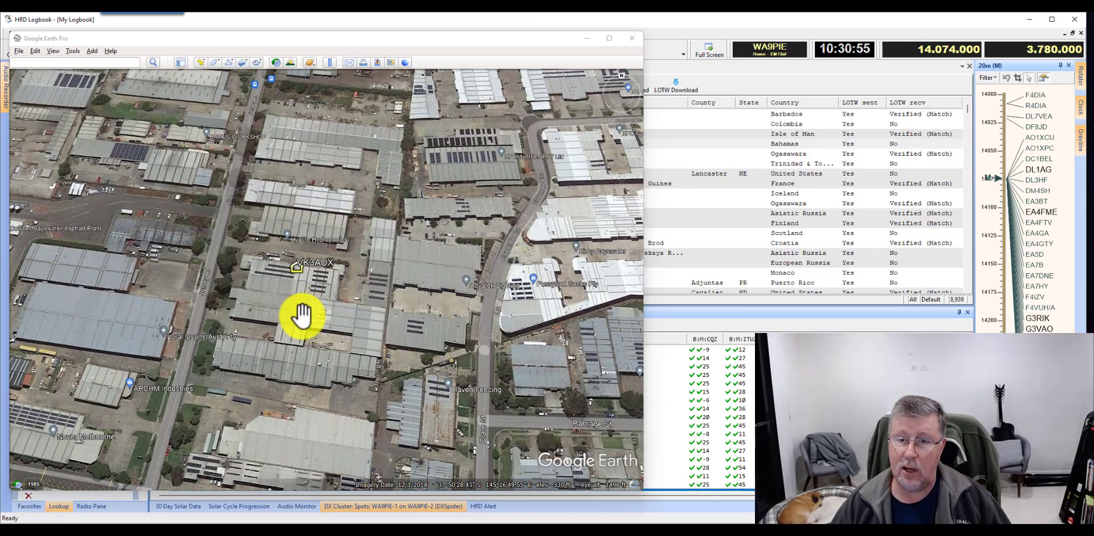
pyautogui.moveTo(303, 317); pyautogui.dragTo(307, 339)
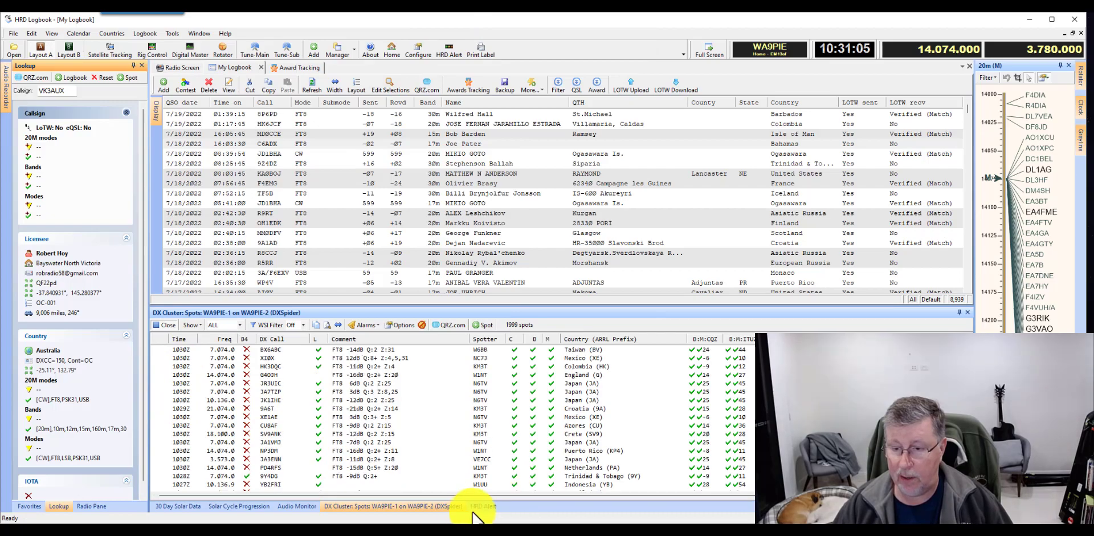
# Switch the lower pane to the HRD Alert decodes list
pyautogui.click(482, 505)
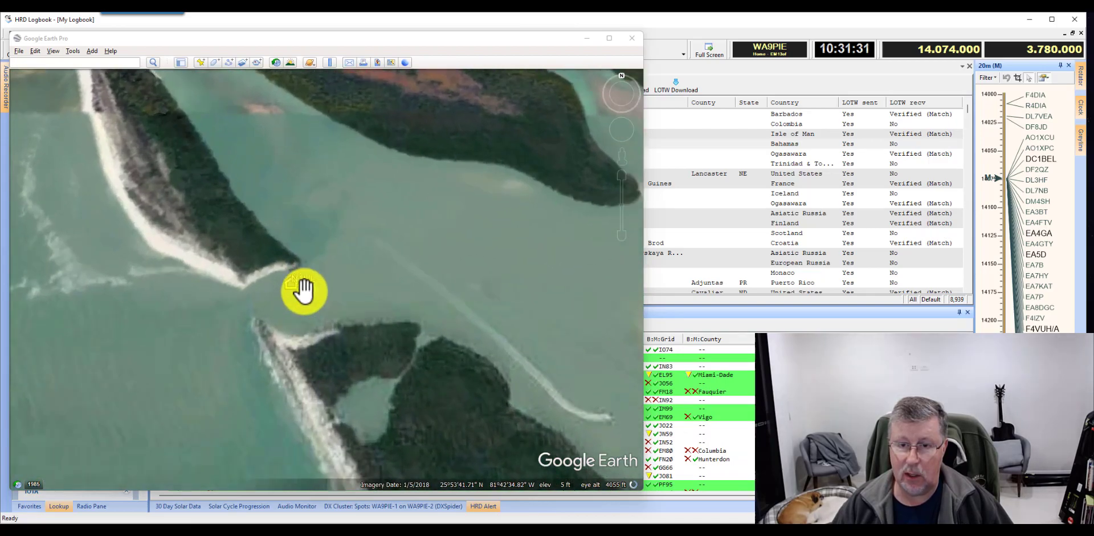
# View the Florida coastline, look up Puerto Rico station NP3DM's neighbourhood, then return to the logbook
pyautogui.moveTo(303, 289); pyautogui.dragTo(384, 300)
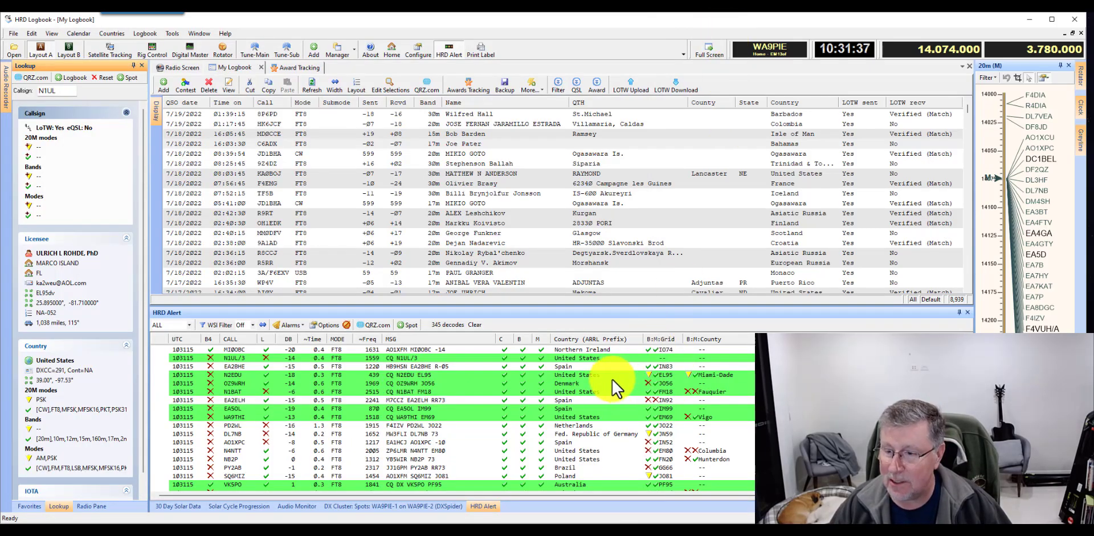
pyautogui.click(579, 375)
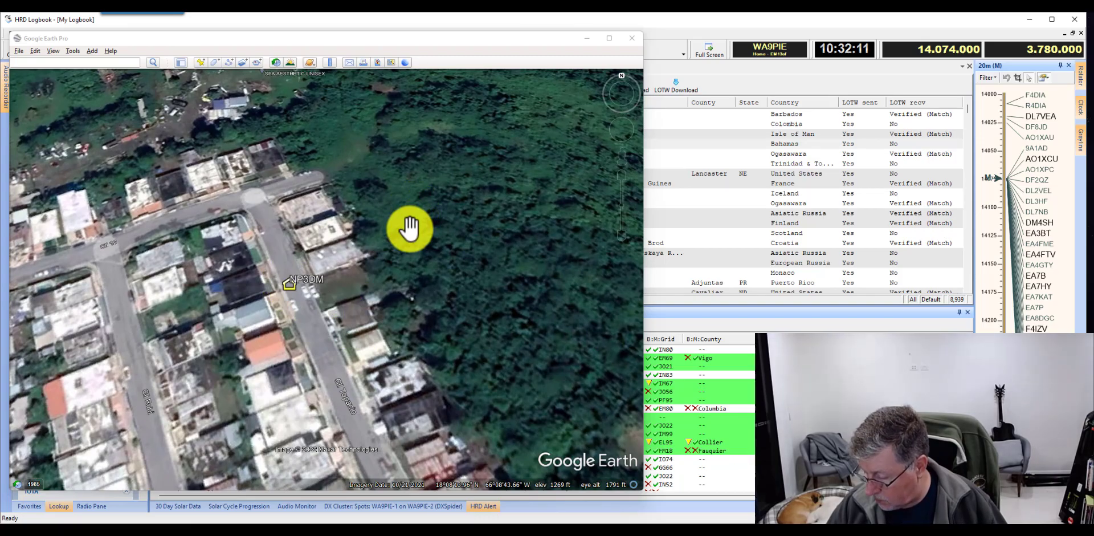
pyautogui.click(631, 38)
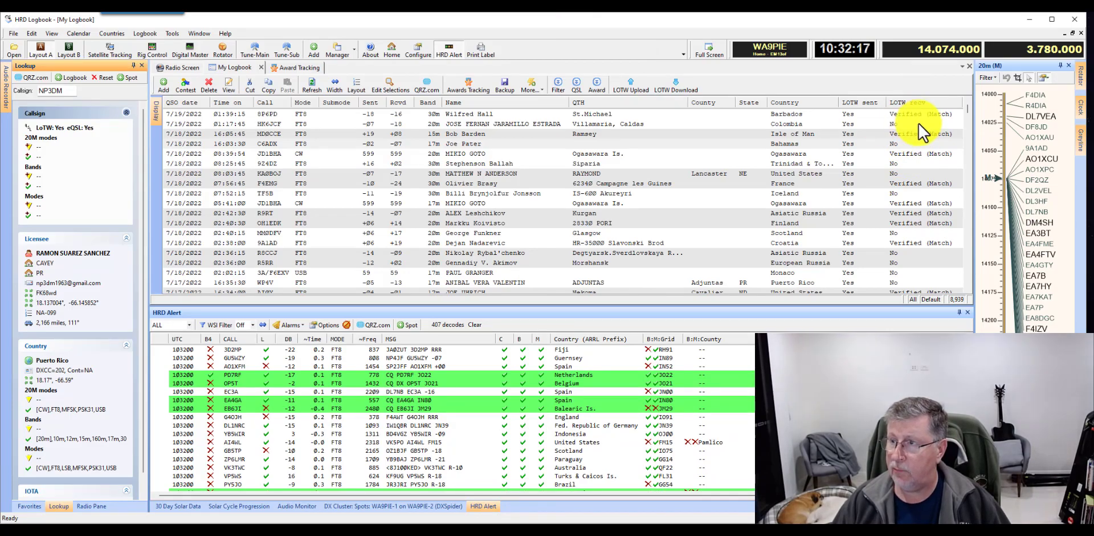
pyautogui.moveTo(917, 150)
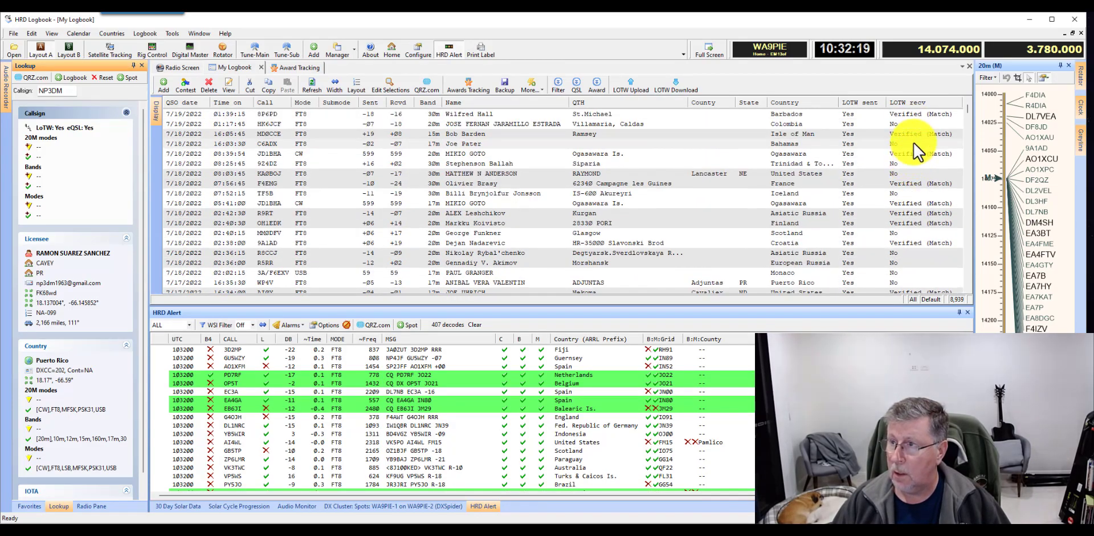
pyautogui.scroll(-3)
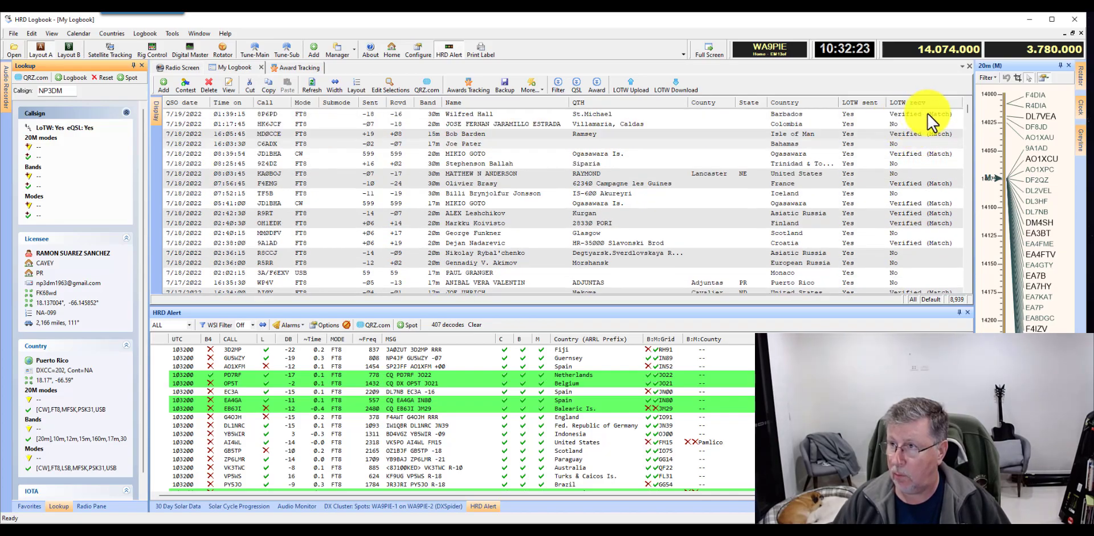
pyautogui.scroll(-3)
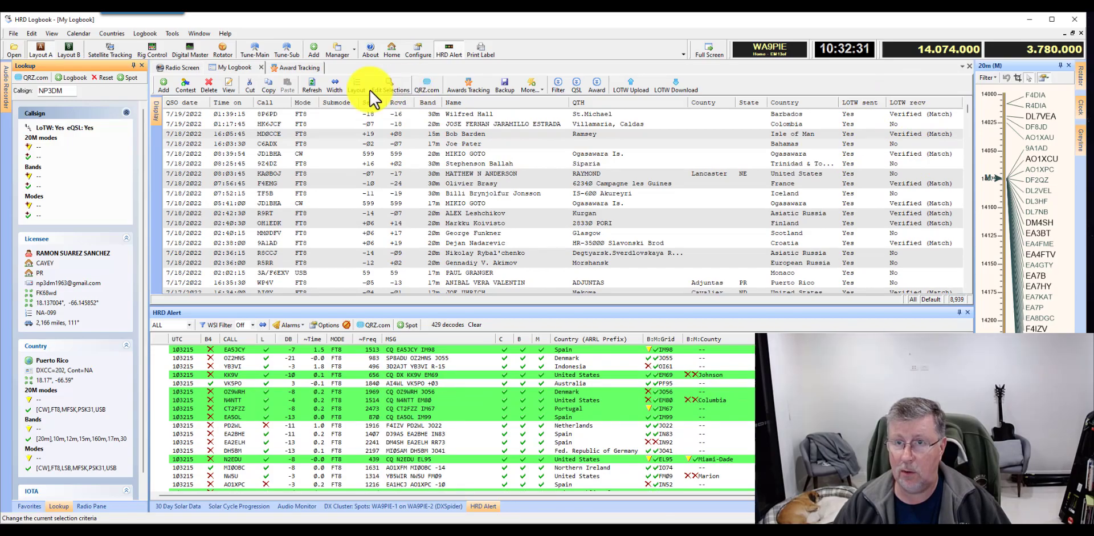
# In Layout Fields, move 'CQ zone' to Selected after Country and confirm
pyautogui.click(356, 86)
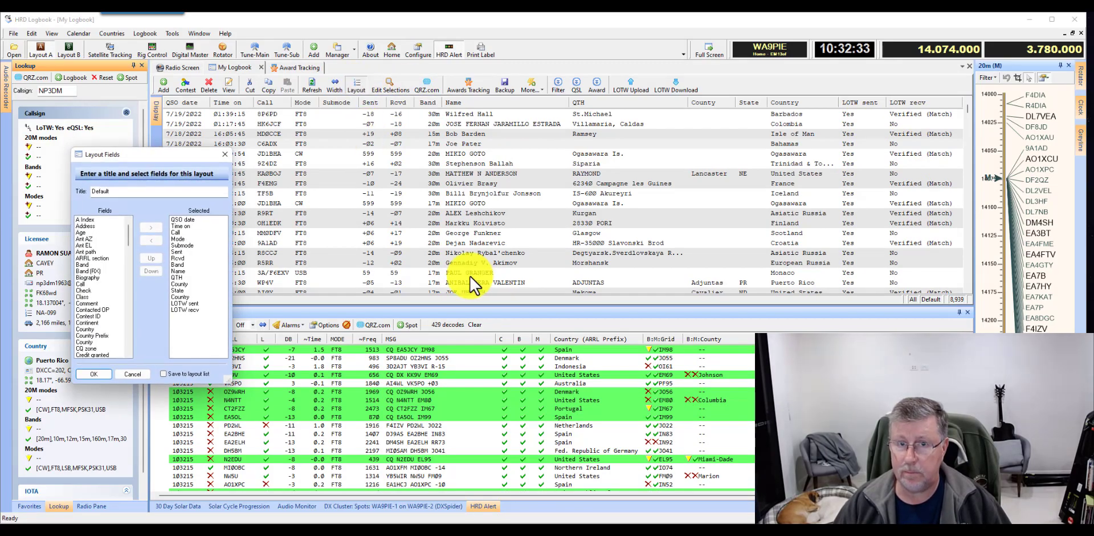
pyautogui.moveTo(148, 154); pyautogui.dragTo(536, 58)
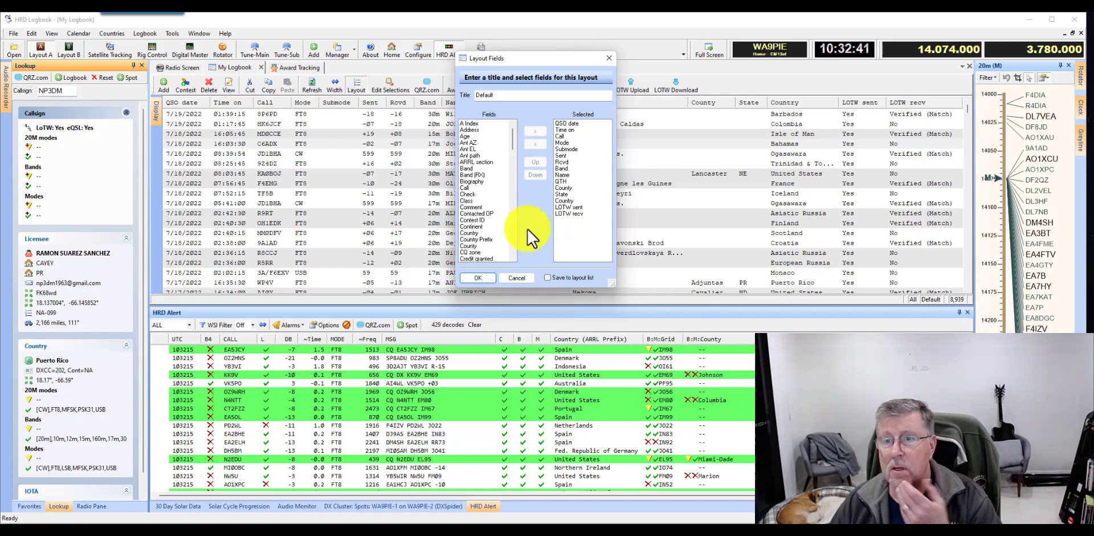
pyautogui.scroll(-3)
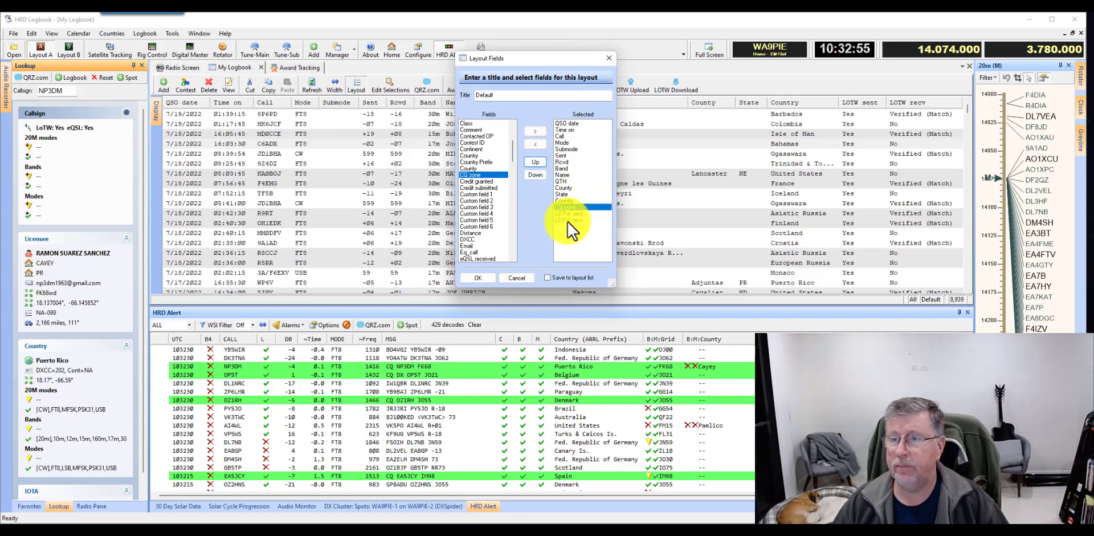
pyautogui.click(477, 278)
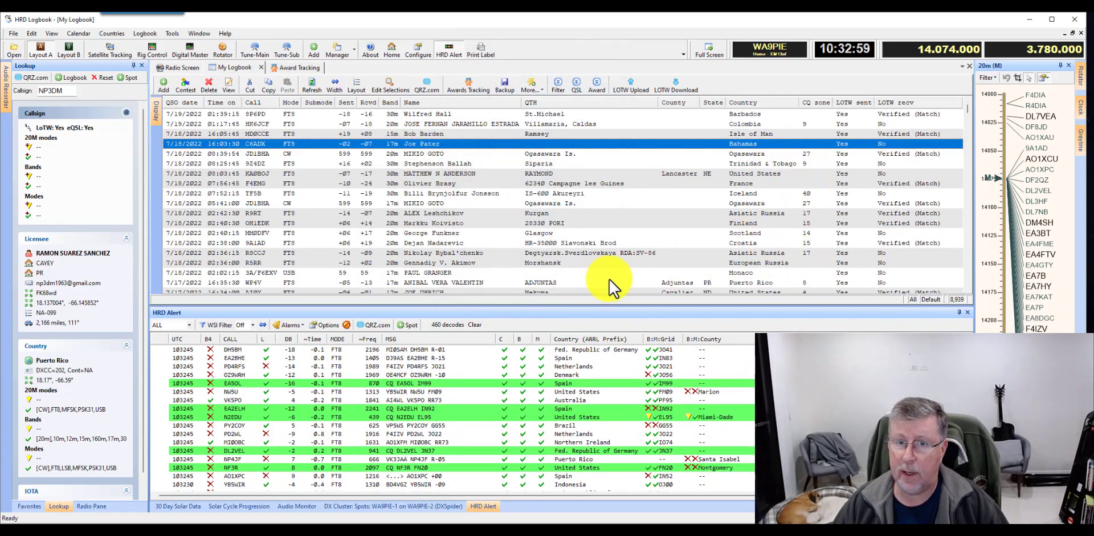
pyautogui.moveTo(760, 121)
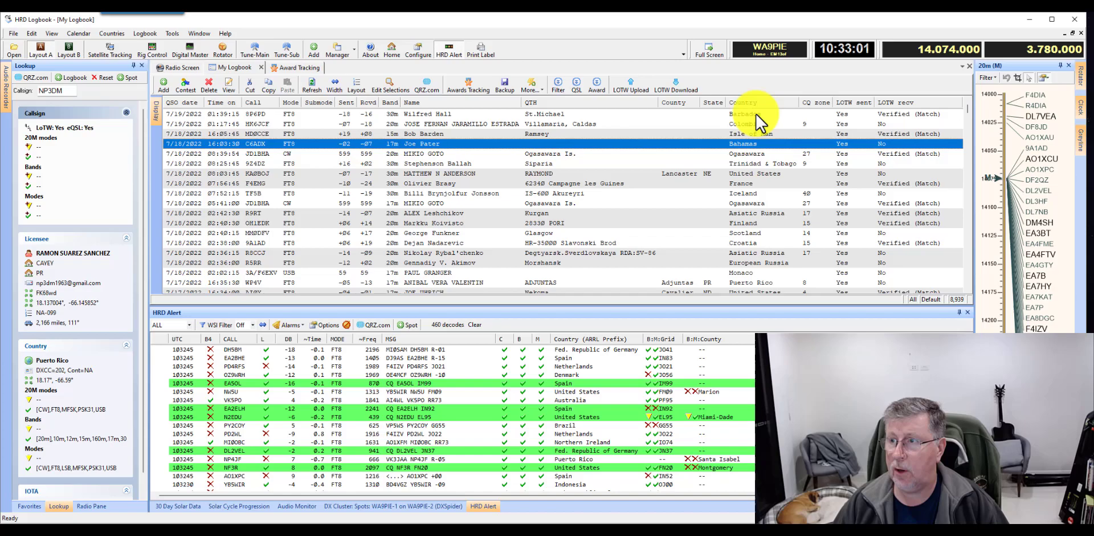